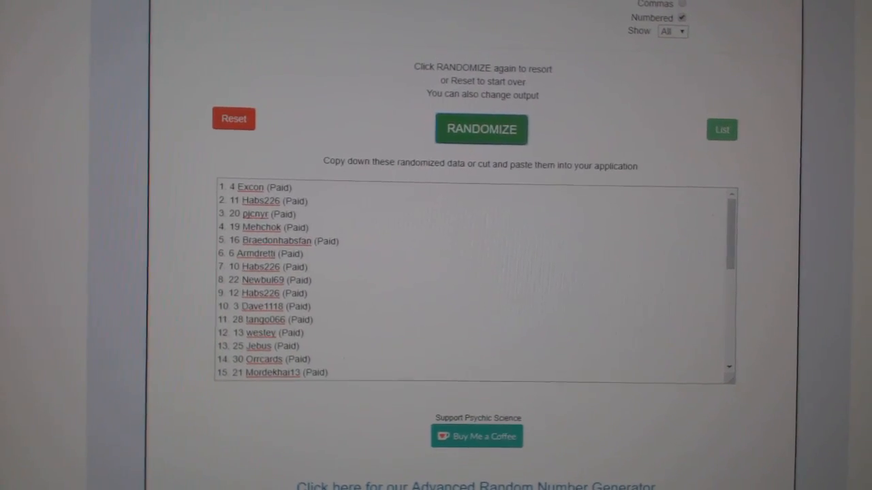
click(481, 128)
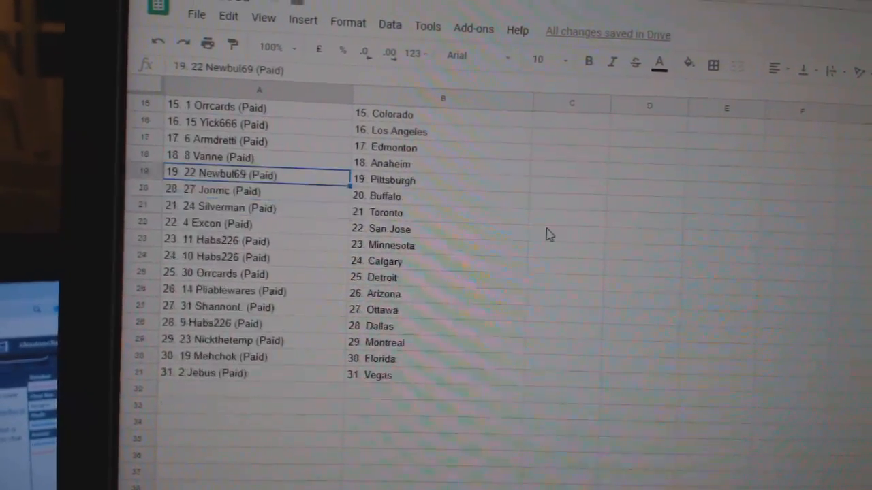
scroll(down, 3)
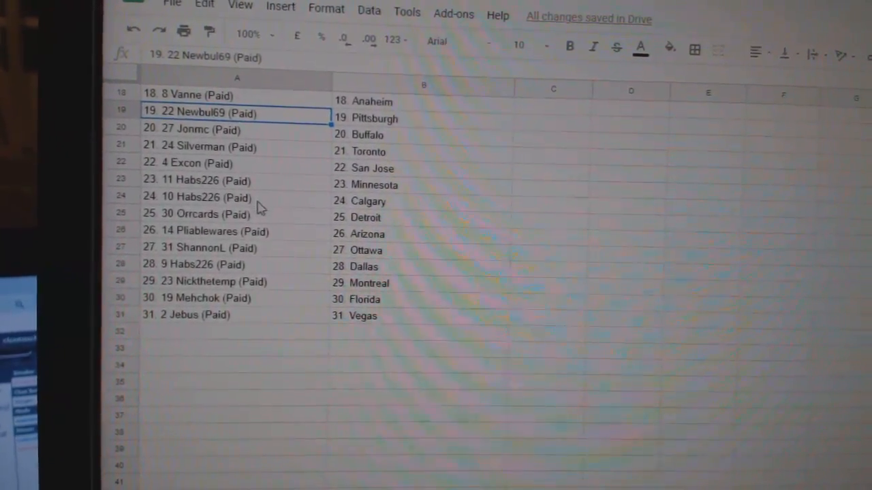
scroll(down, 3)
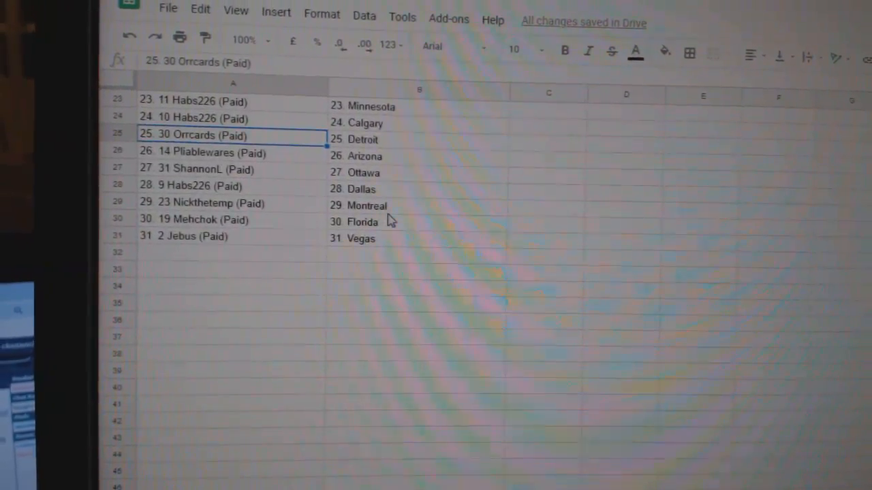